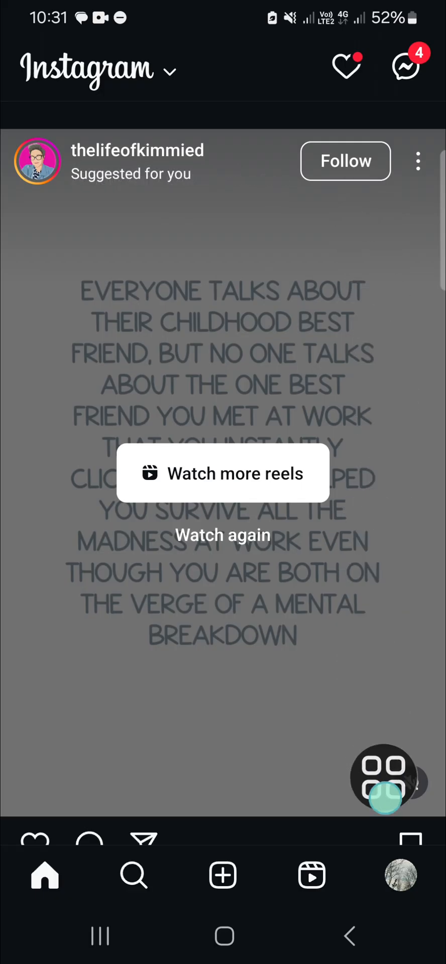
Open your own Instagram profile from the bottom navigation bar
click(400, 875)
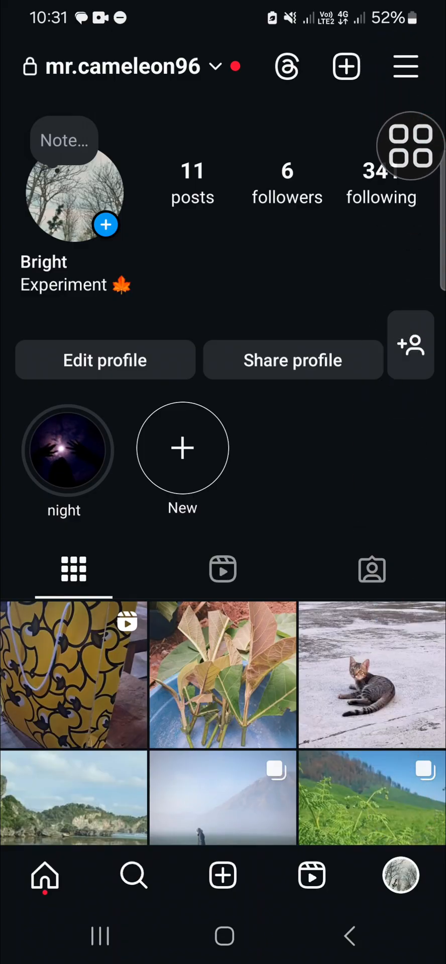
Open Meta Accounts Center from the profile's top-right menu
click(405, 67)
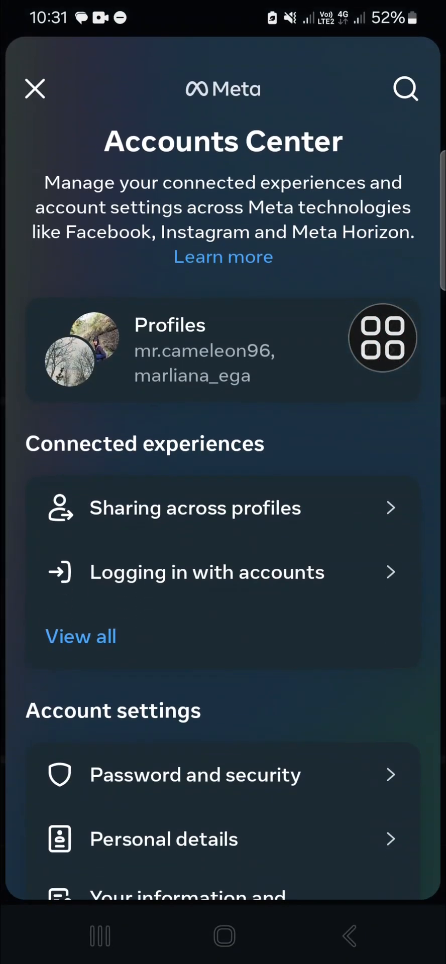
Go to Your information and permissions, then Upload contacts
scroll(down, 3)
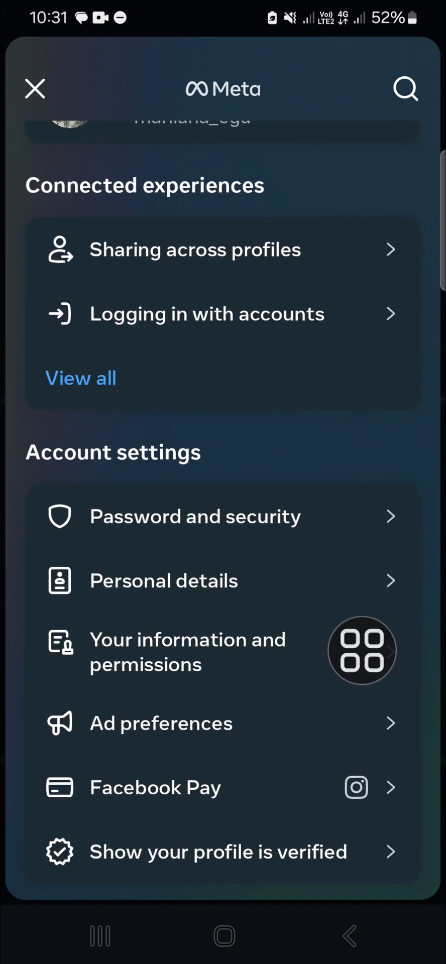
click(188, 652)
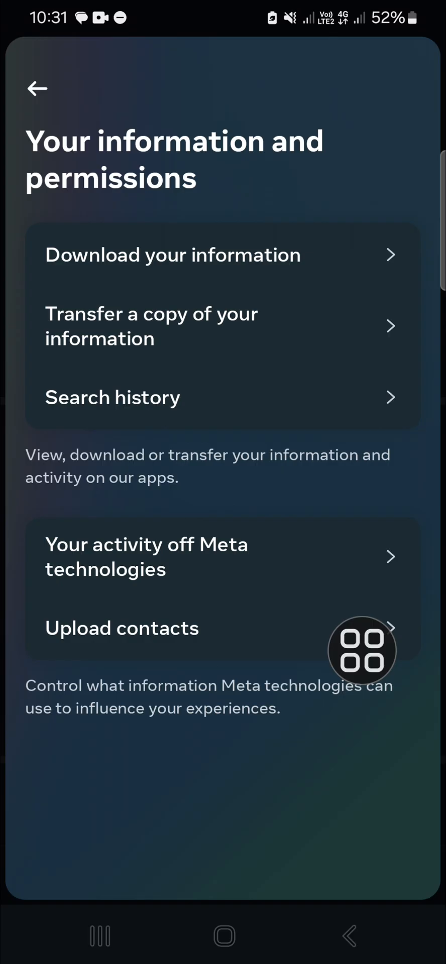
click(122, 627)
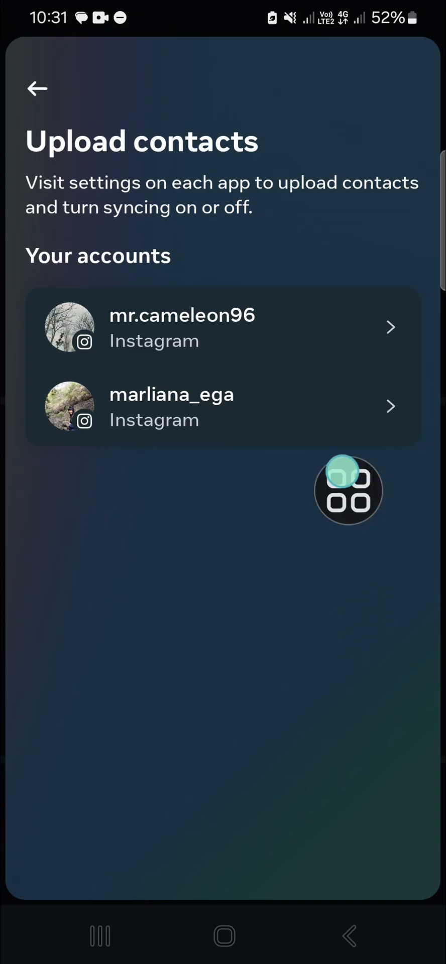
Switch off Connect contacts for one linked account to bring up the disconnect prompt
drag(347, 490, 301, 592)
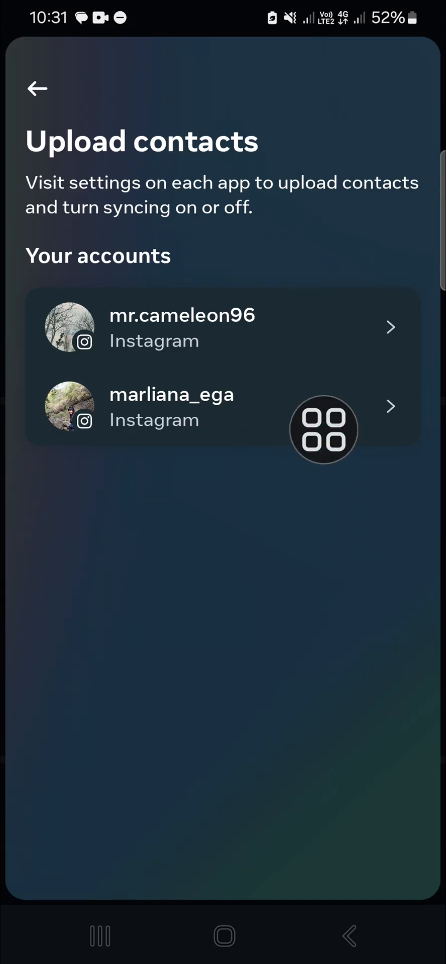
drag(323, 429, 344, 593)
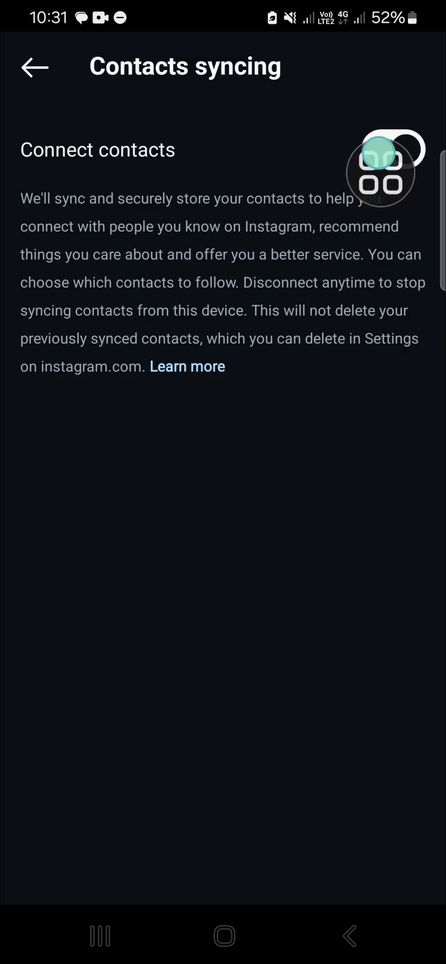
click(392, 149)
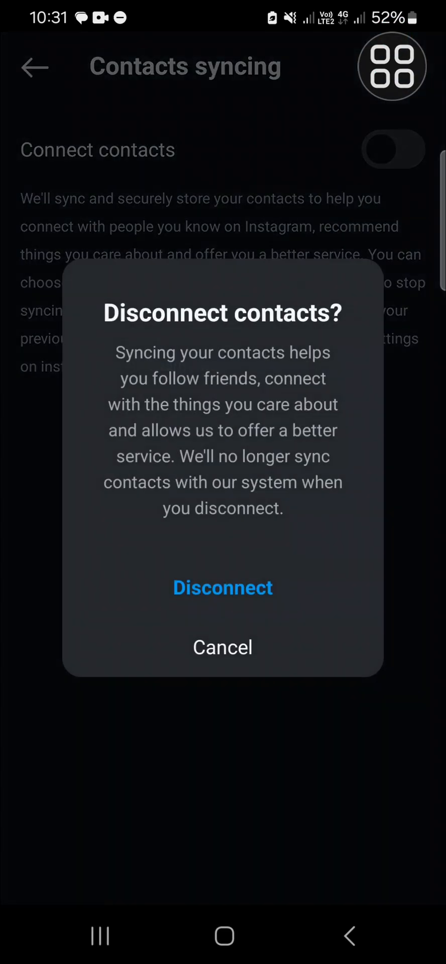